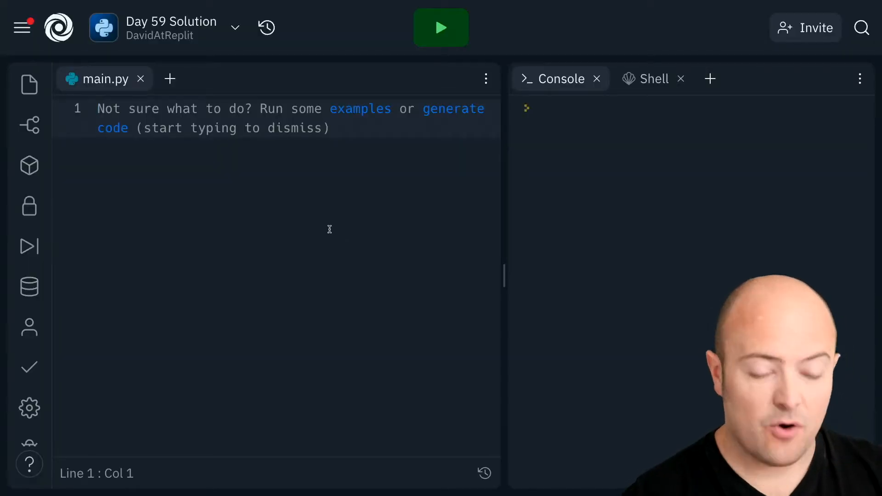
# - Define palindrome(word) with a base case: if len(word)<=1, return True
pyautogui.write('def palin')
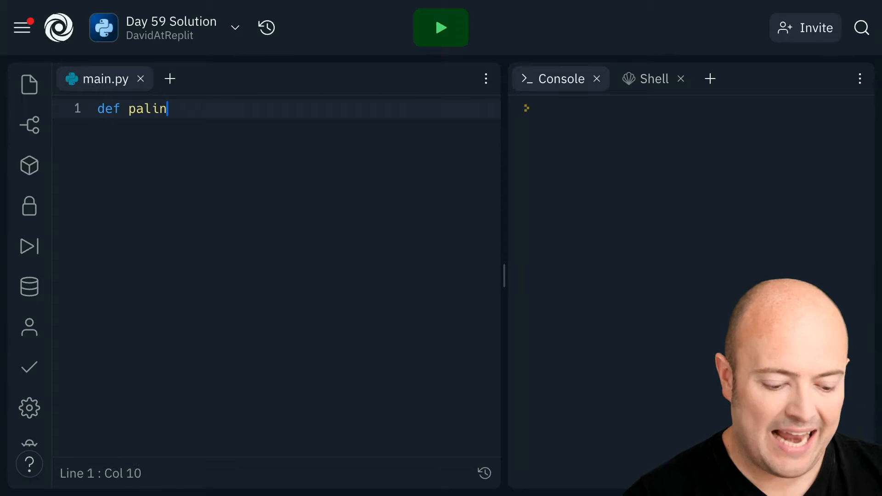
pyautogui.write('drome(word):')
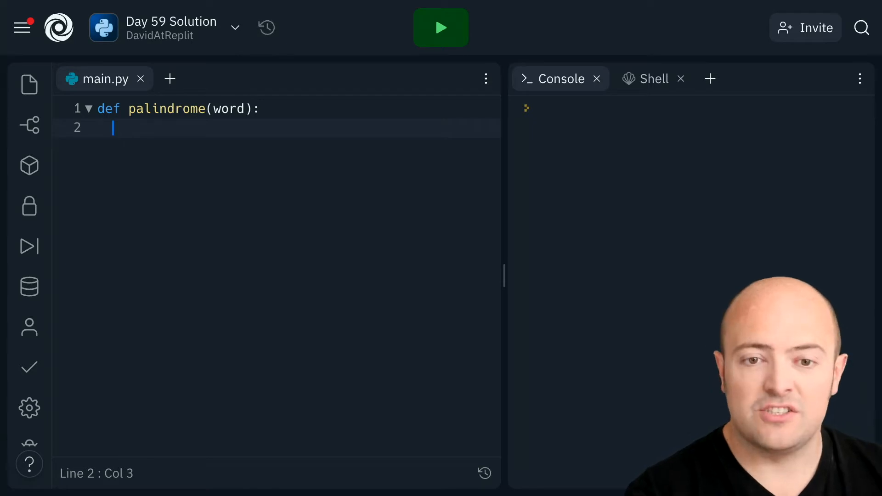
pyautogui.write('if len(word)')
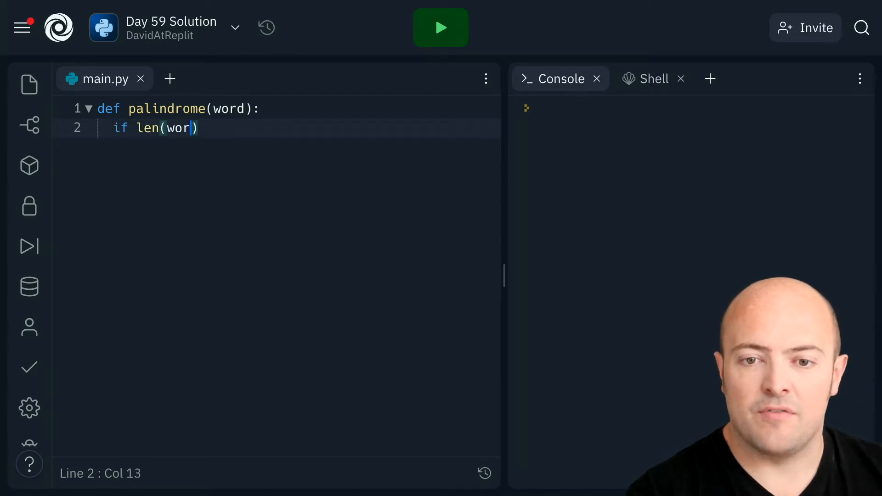
pyautogui.write('d')
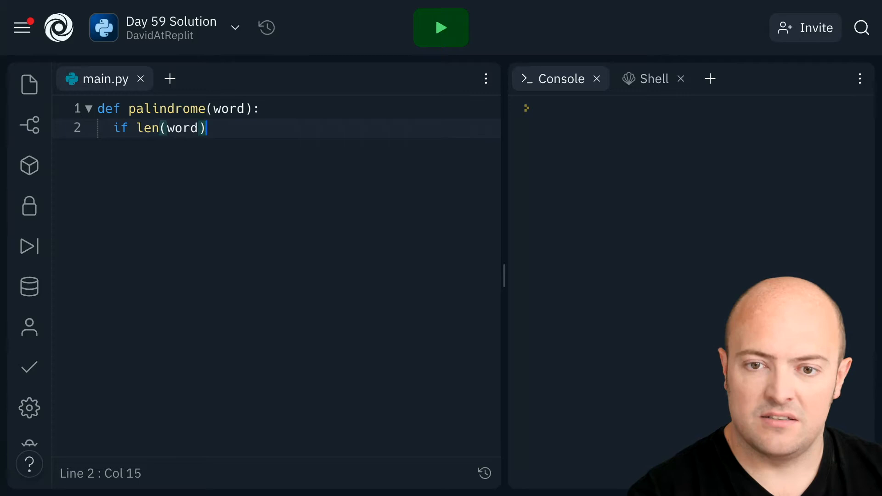
pyautogui.write('<=1')
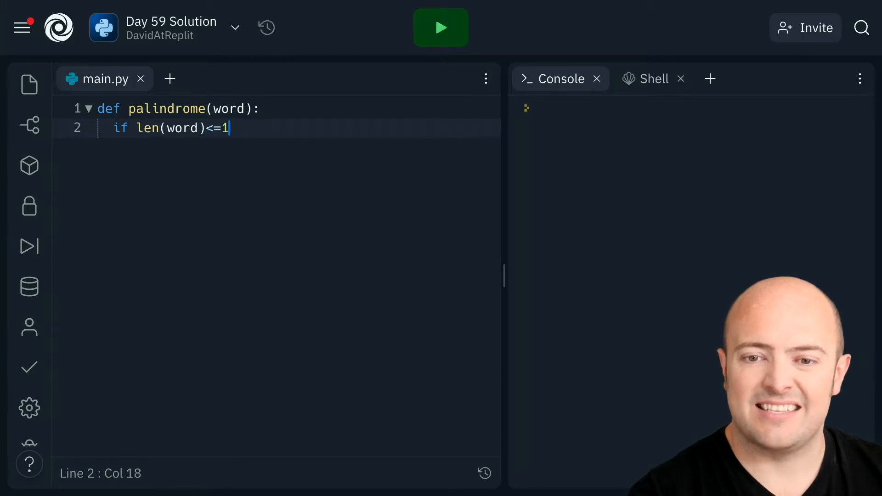
pyautogui.write(':')
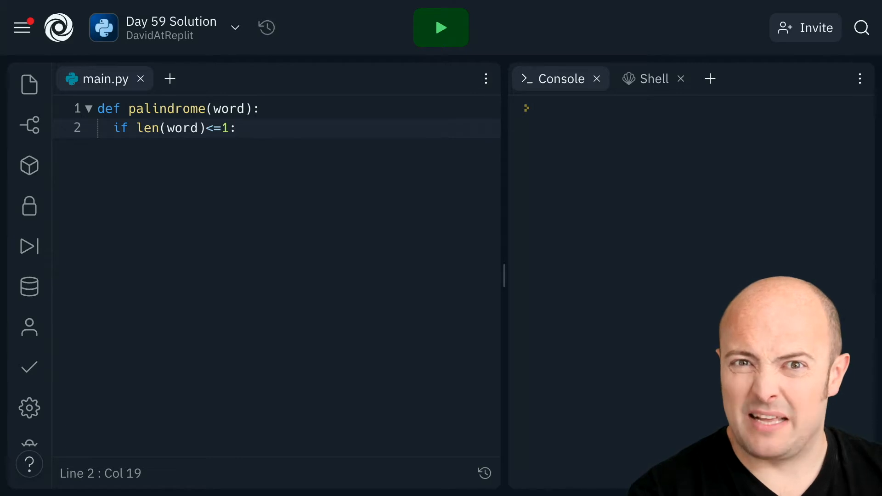
pyautogui.write('ret')
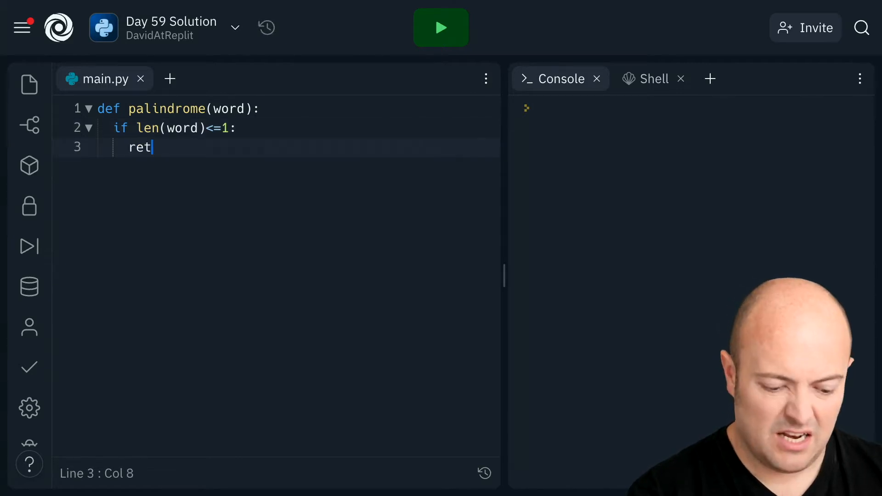
pyautogui.write('urn True')
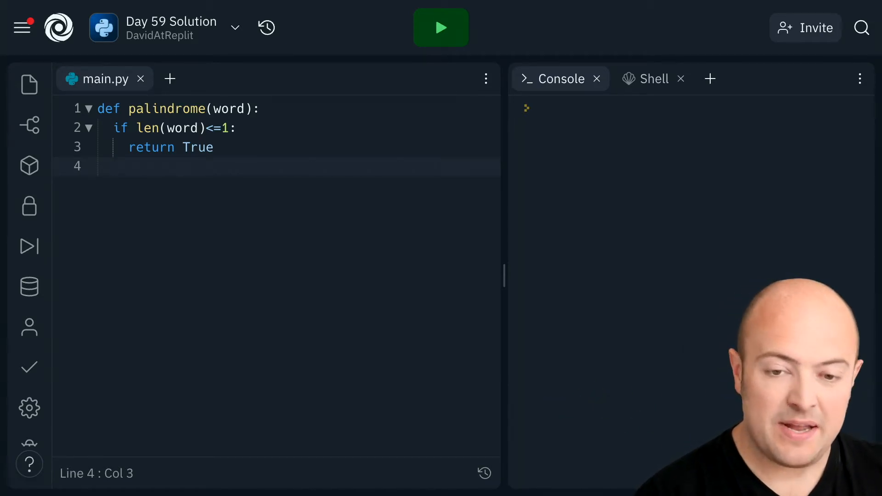
# - Add the check: if word[0] != word[-1], return False
pyautogui.write('if')
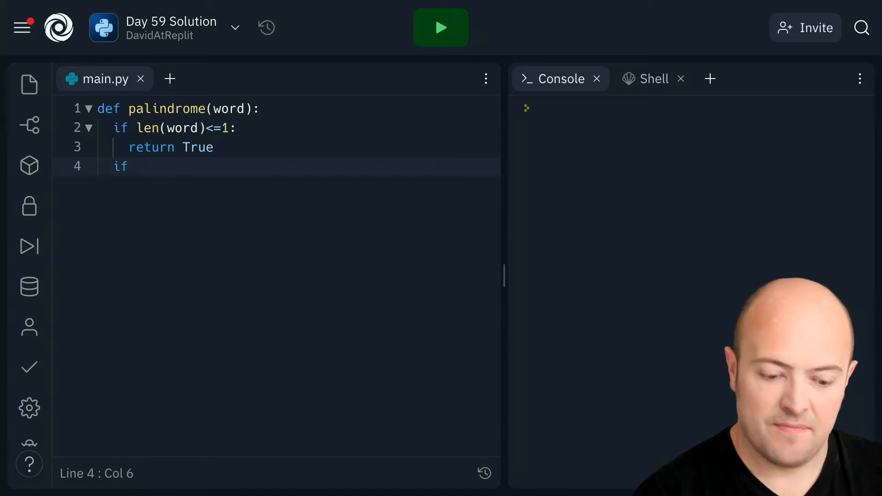
pyautogui.write('word[]')
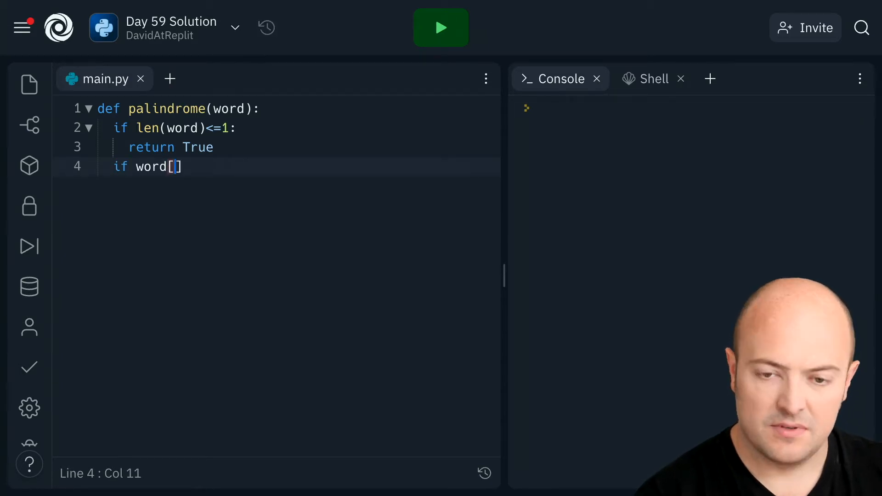
pyautogui.write('0')
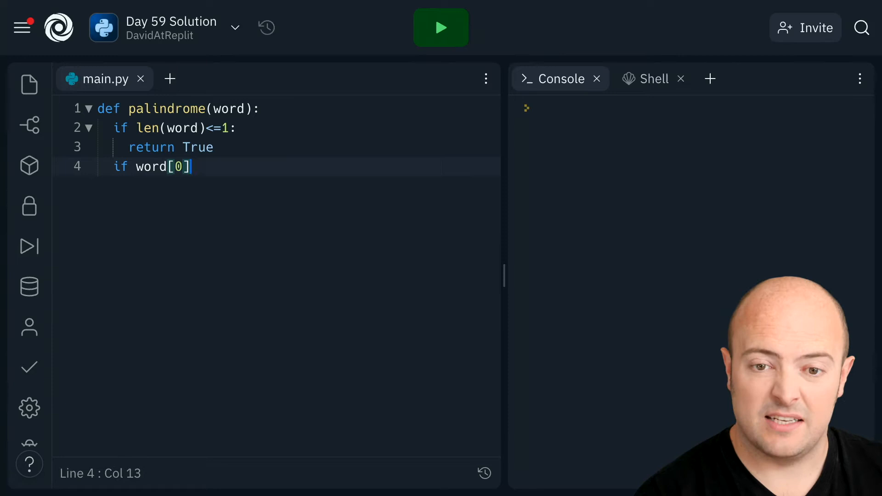
pyautogui.write('!= w')
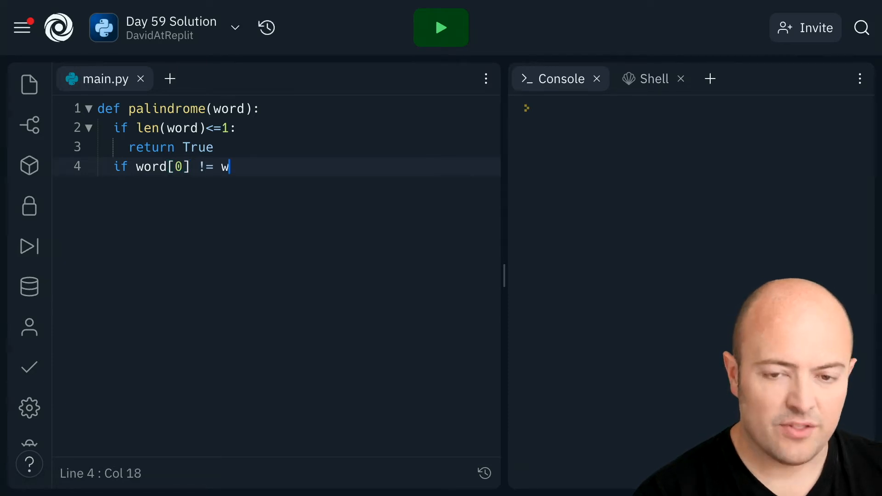
pyautogui.write('ord[]')
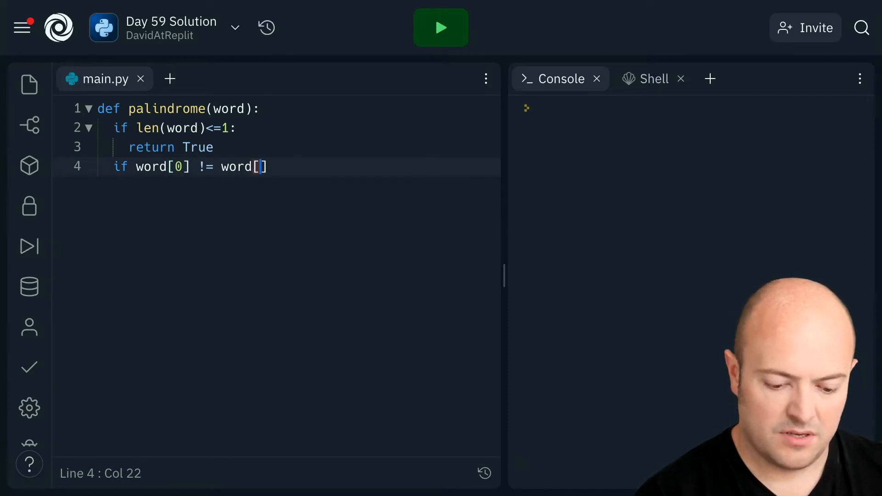
pyautogui.write('-1')
pyautogui.write('return Fa')
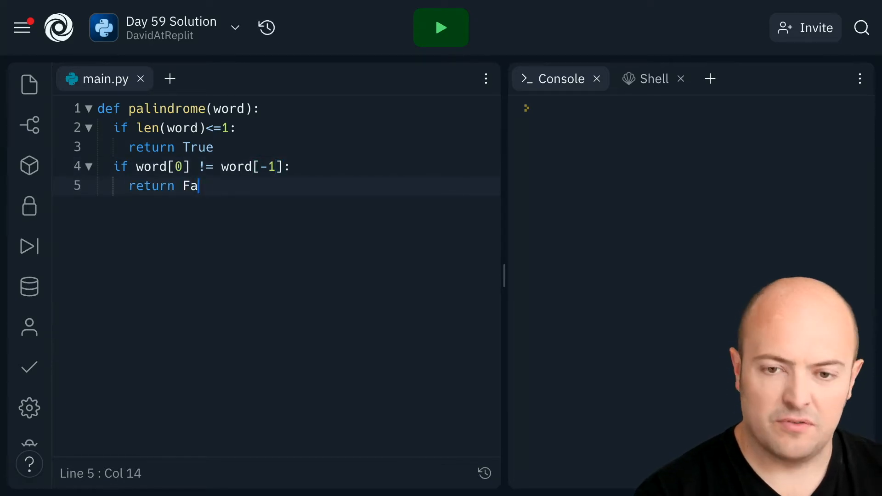
pyautogui.write('lse')
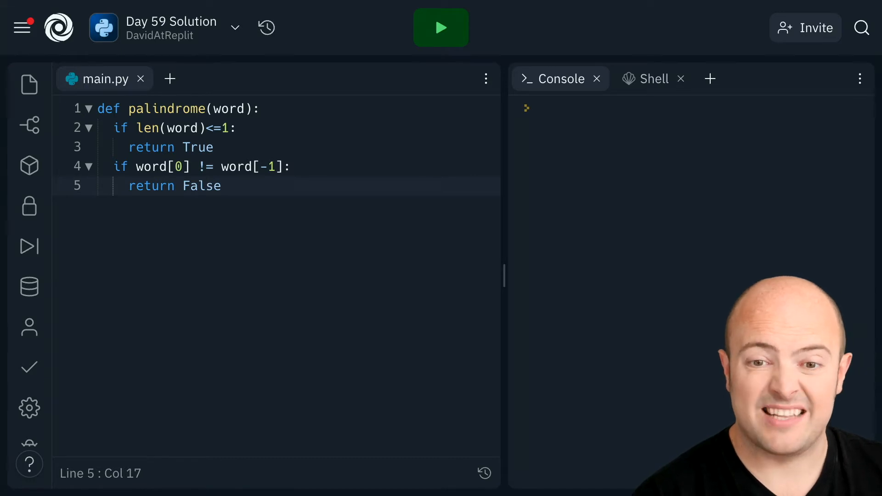
pyautogui.press('Enter')
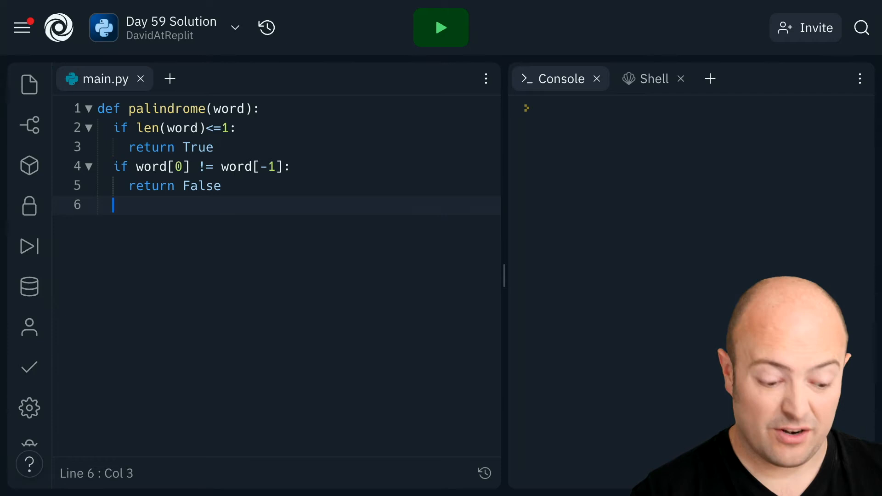
# - End the function with return palindrome(word[1:-1]) as the recursive case
pyautogui.write('return pal')
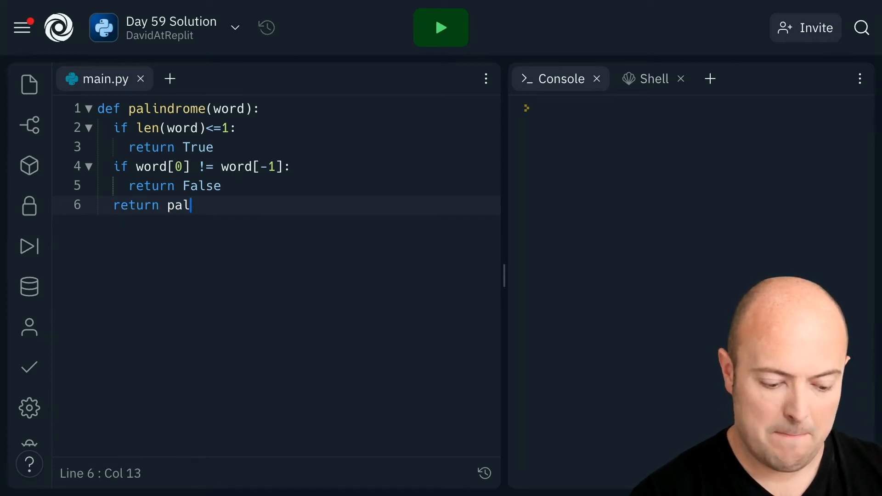
pyautogui.write('indre')
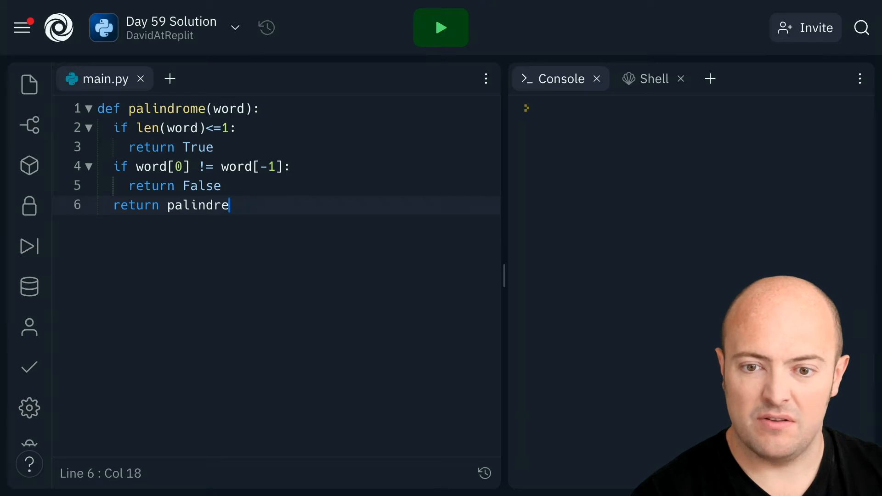
pyautogui.write('me()')
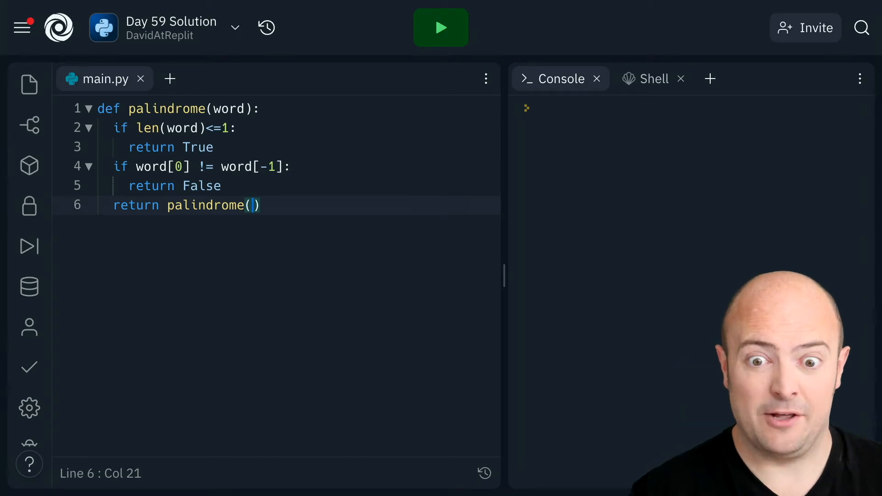
pyautogui.write('work')
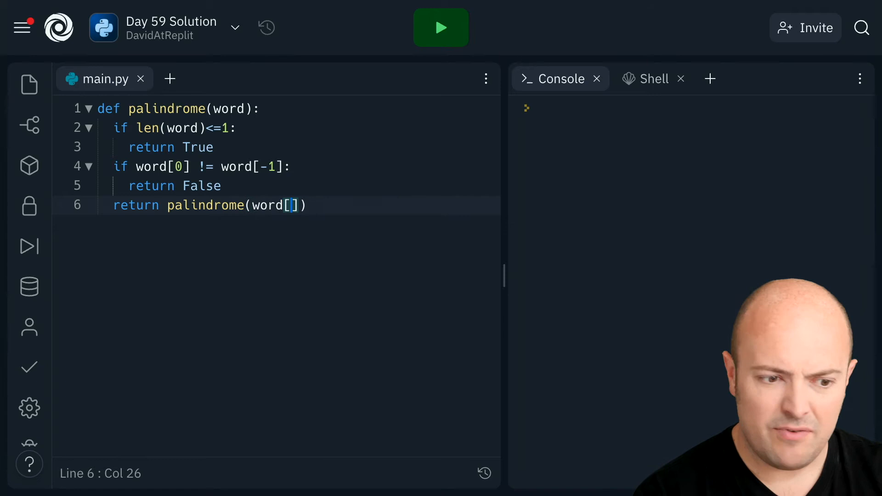
pyautogui.write('1:')
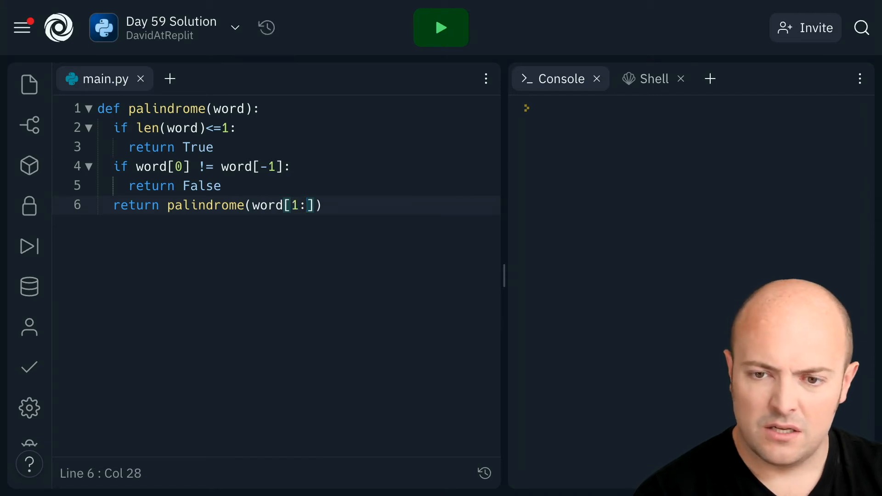
pyautogui.press('Backspace')
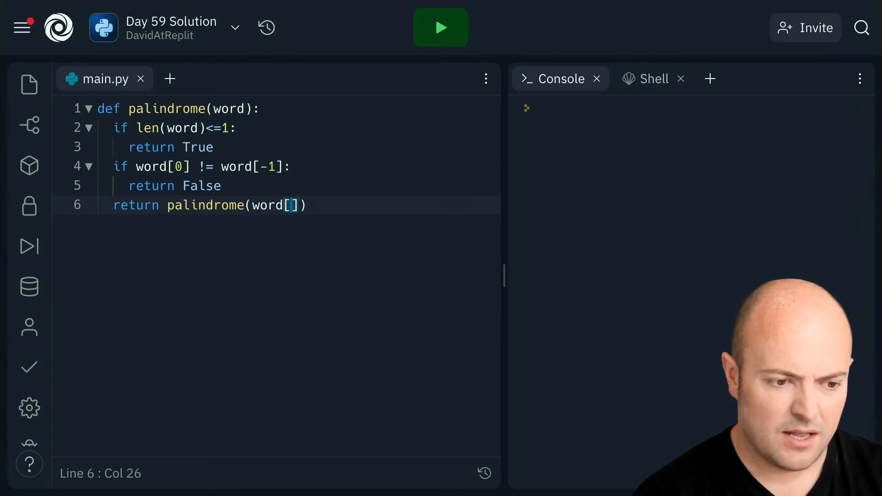
pyautogui.write('1:')
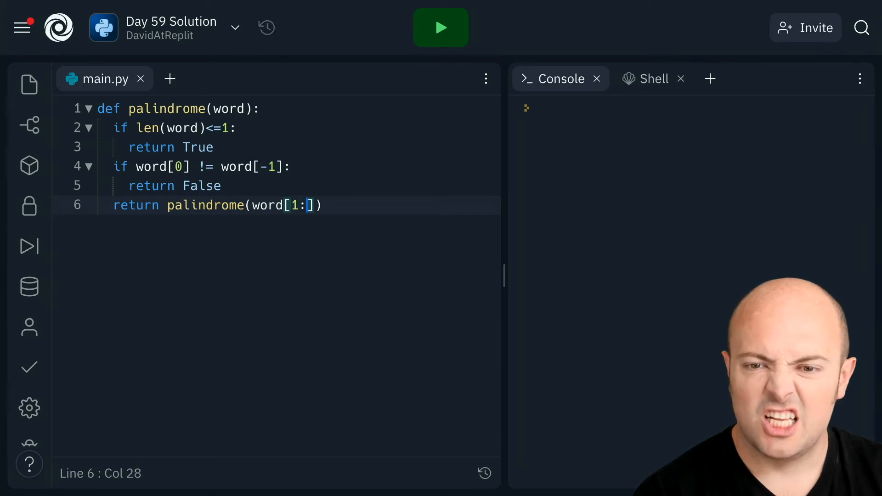
pyautogui.write('-1')
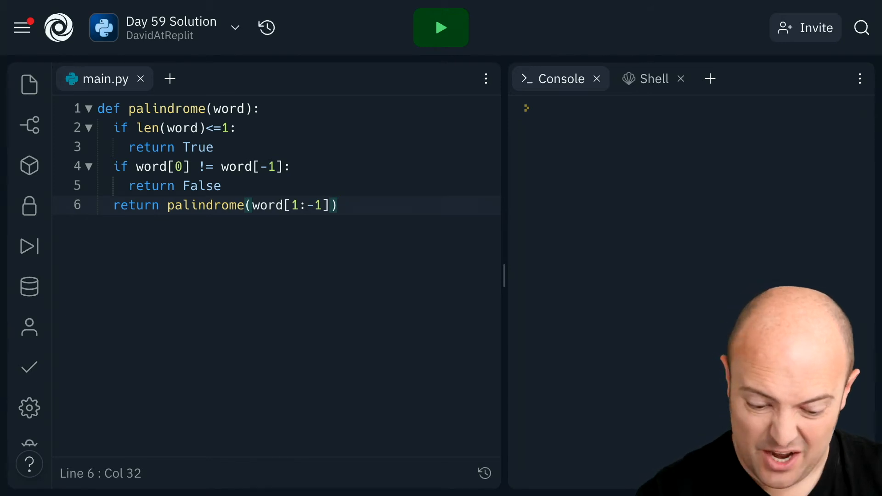
# - Add print(palindrome("racecars")) and run it, getting False in the console
pyautogui.write('p')
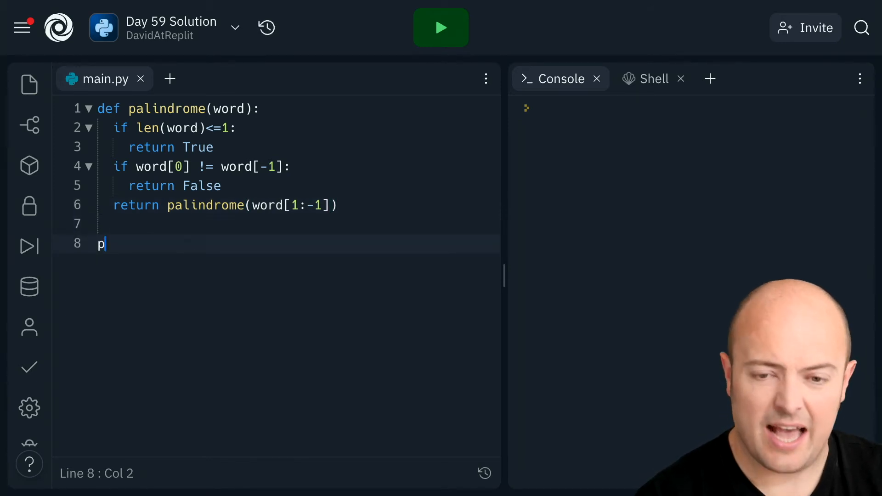
pyautogui.write('rint(')
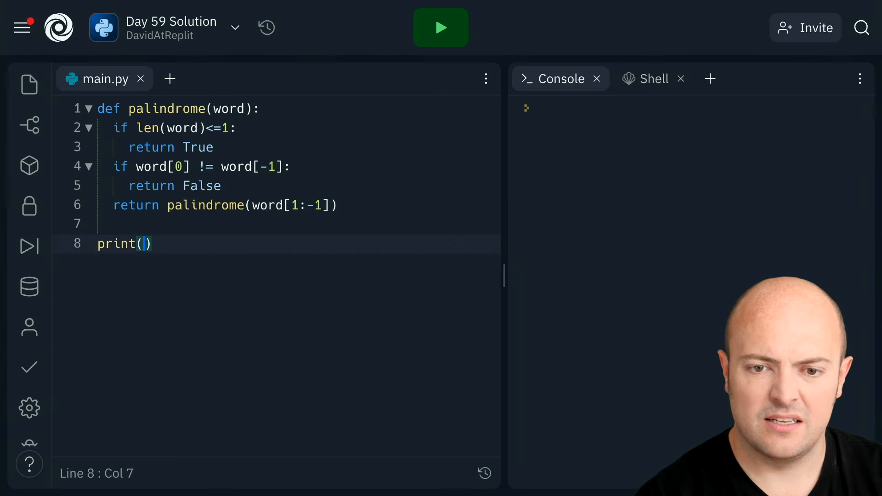
pyautogui.write('palindromw(')
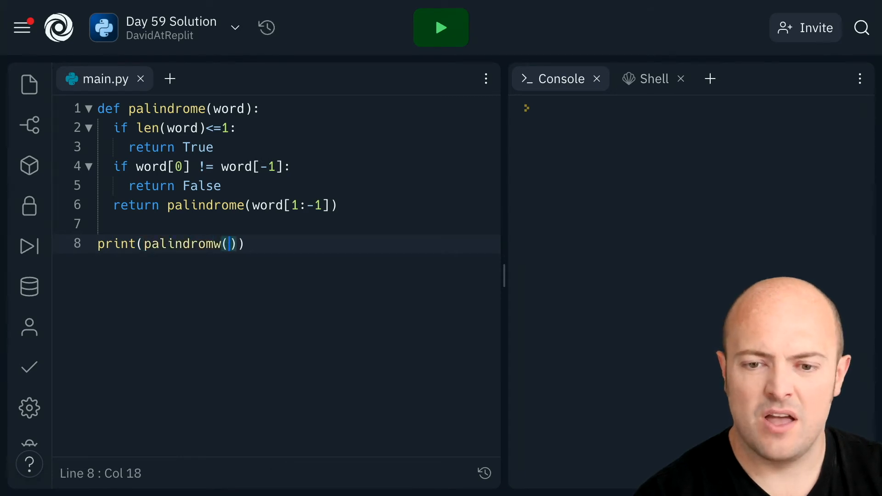
pyautogui.write('"raceb"')
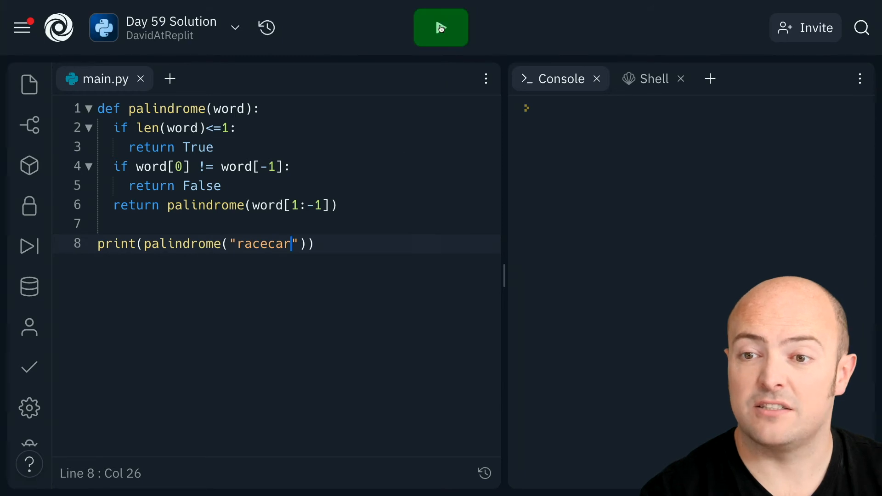
pyautogui.click(440, 28)
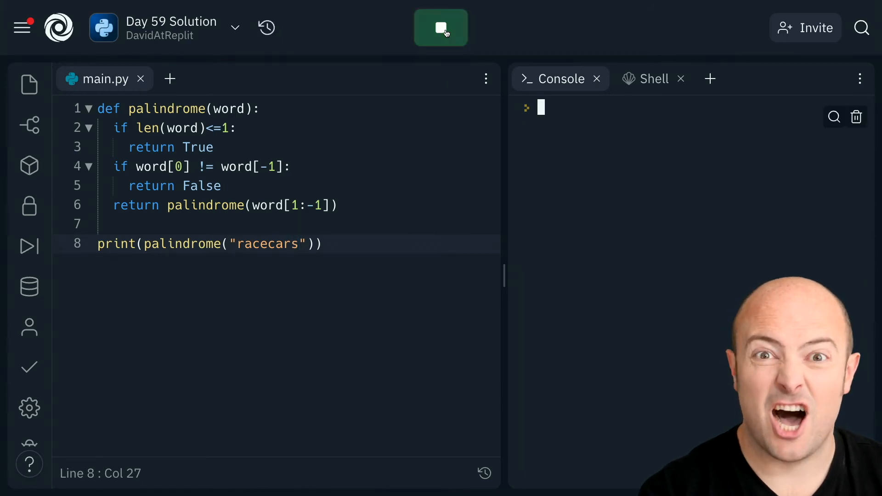
# - Change the test argument to "a" and run again, getting True
pyautogui.click(440, 27)
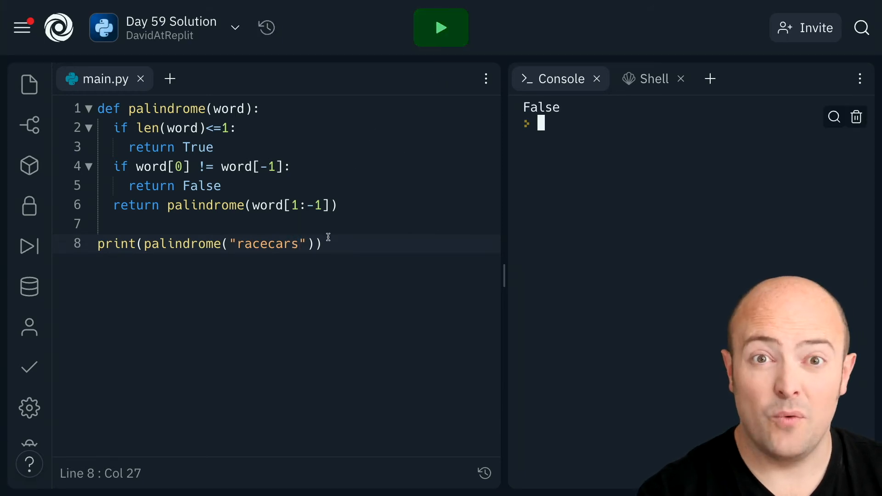
pyautogui.click(440, 28)
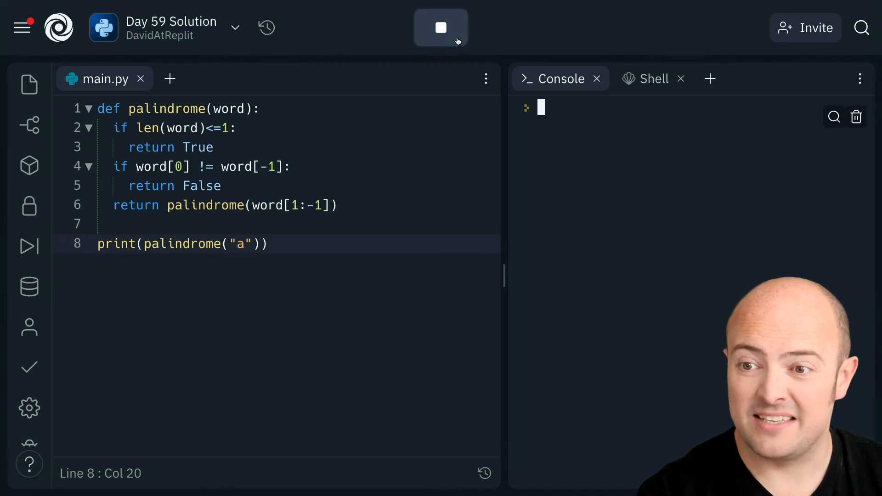
pyautogui.click(440, 27)
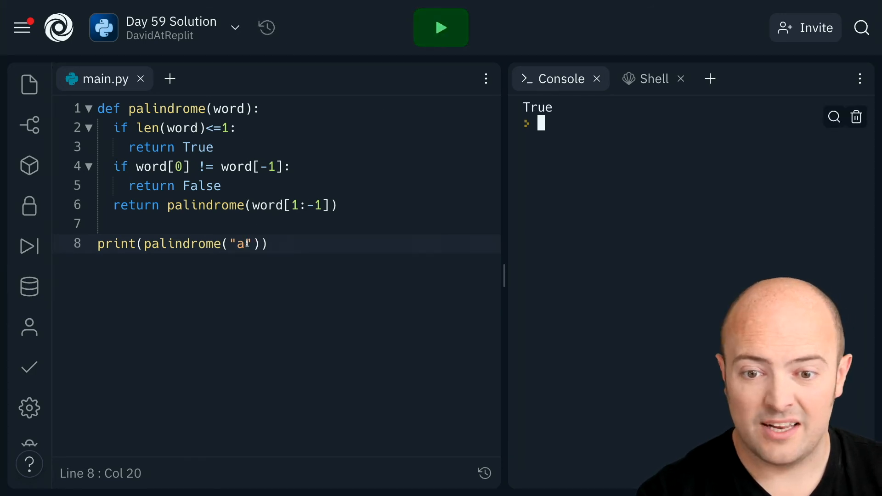